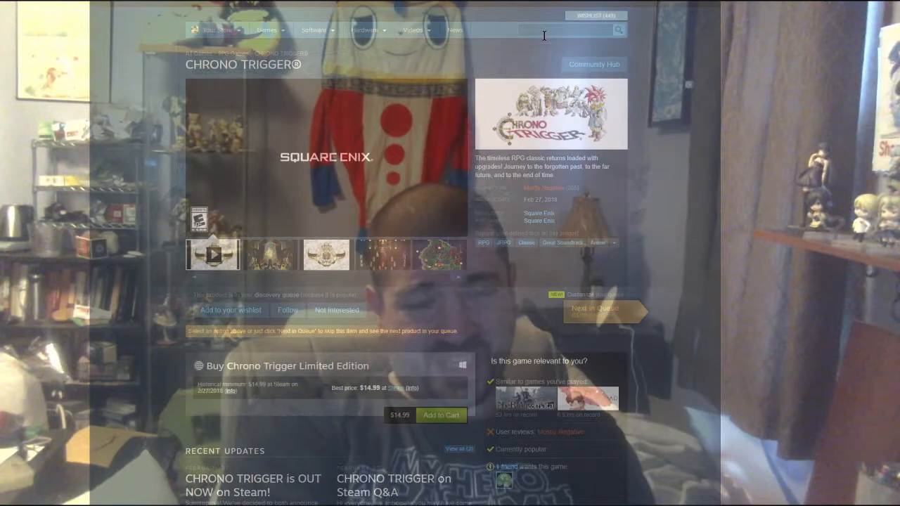
type("secret")
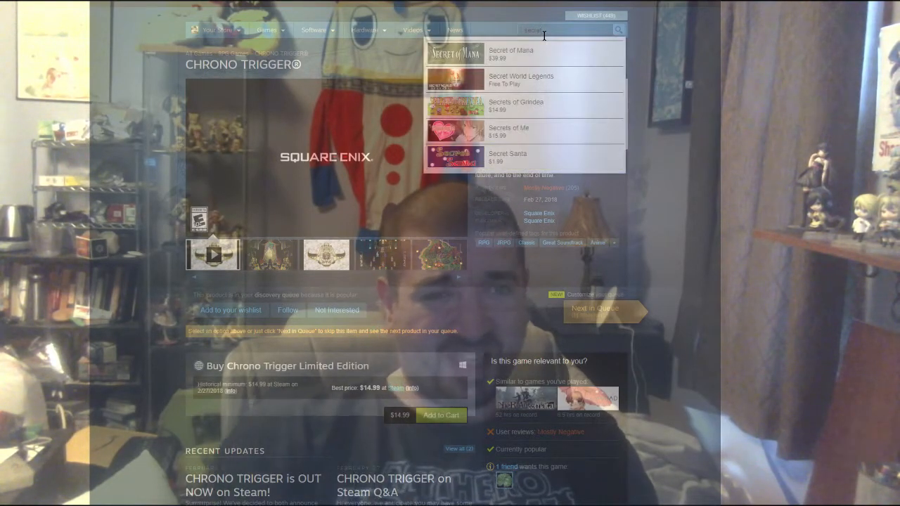
left_click(511, 52)
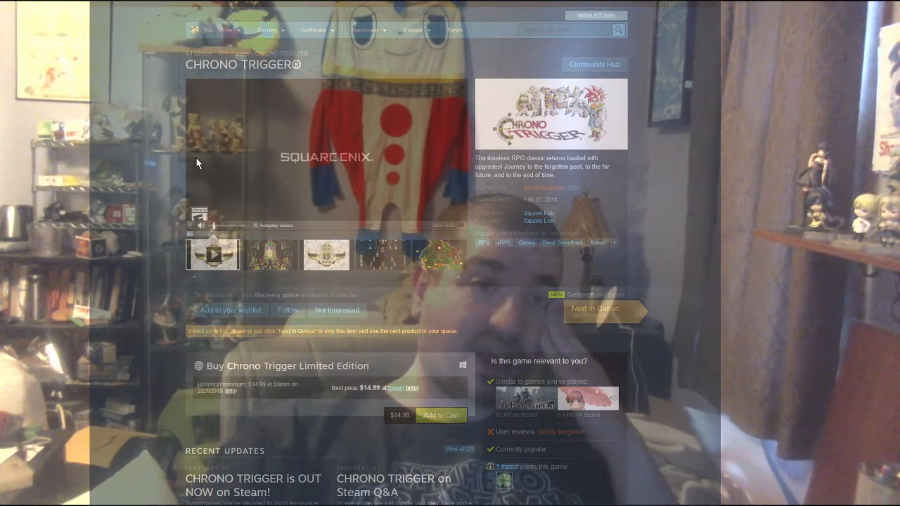
mouse_move(647, 156)
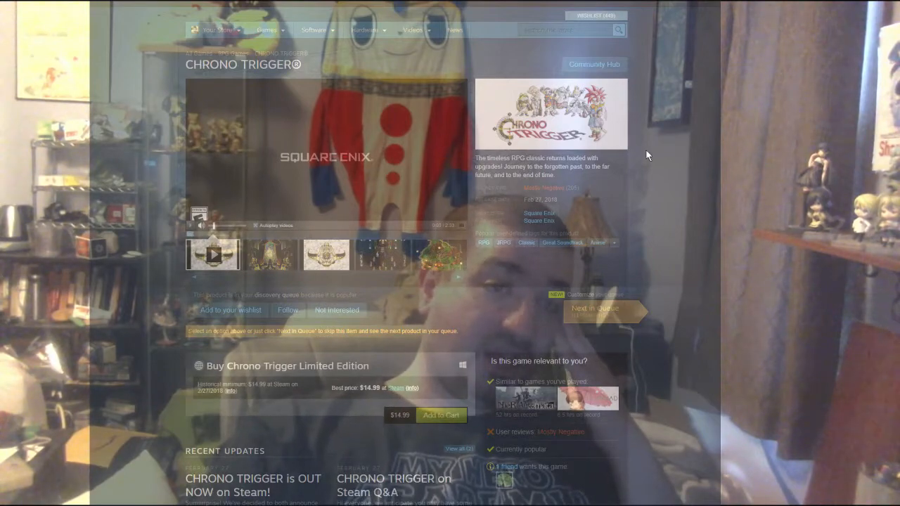